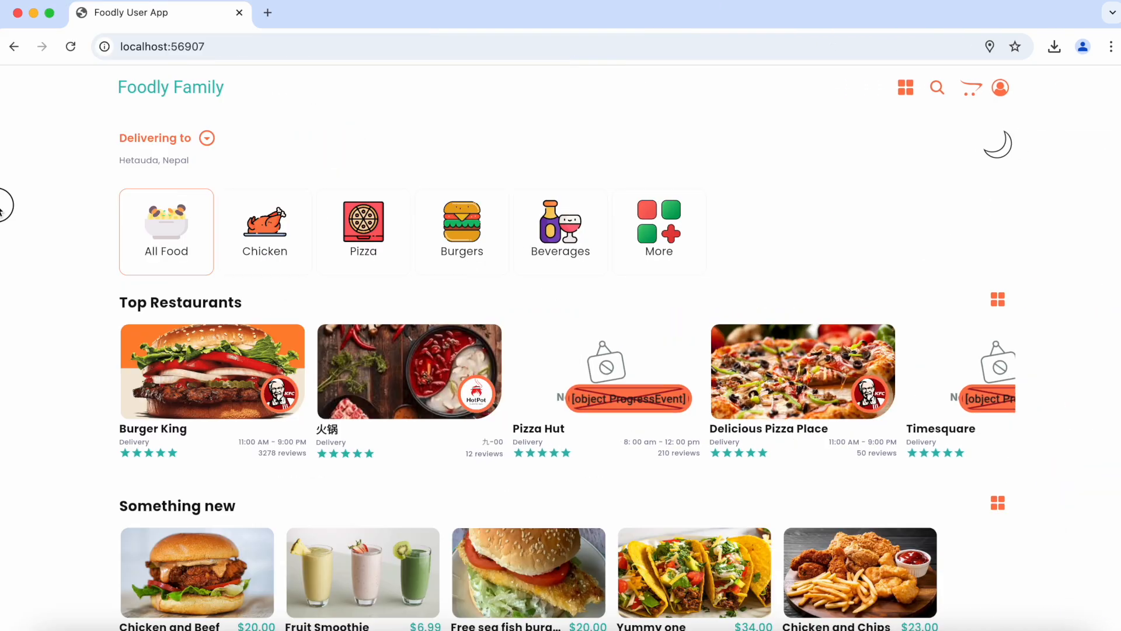
Open My Orders from the Foodly profile, then go back to the profile page.
click(1000, 87)
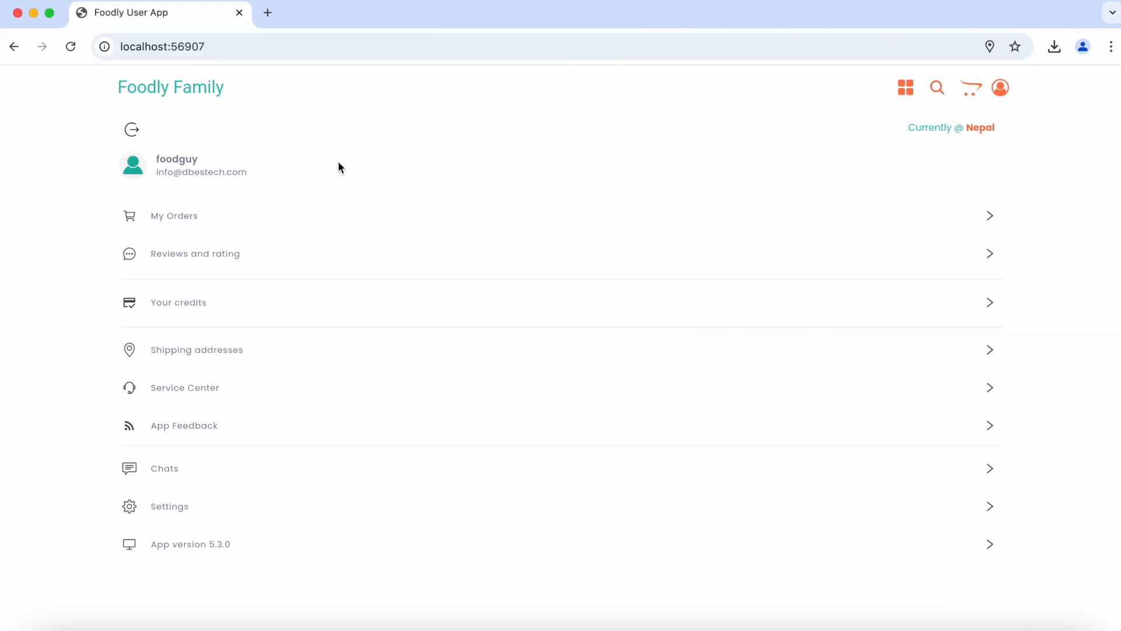
click(1000, 87)
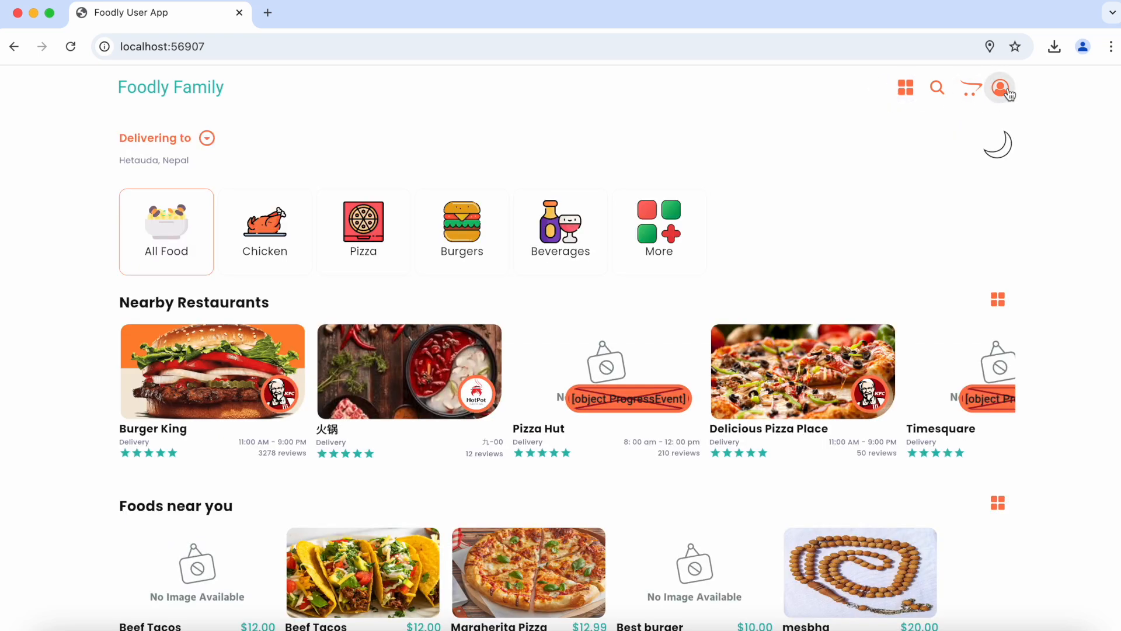
click(999, 87)
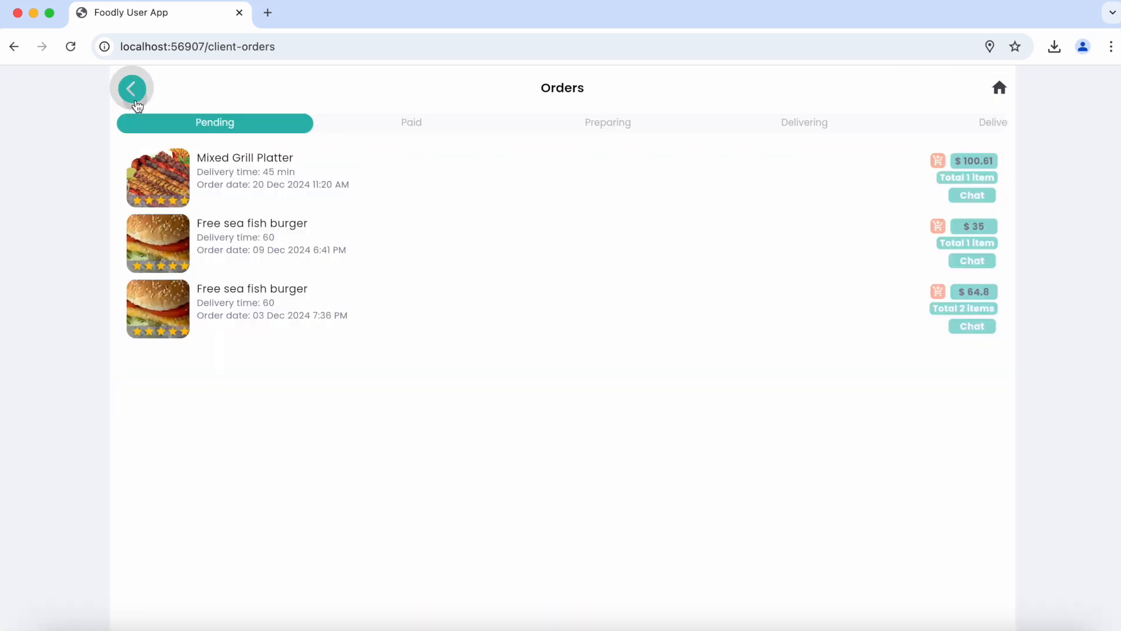
click(130, 87)
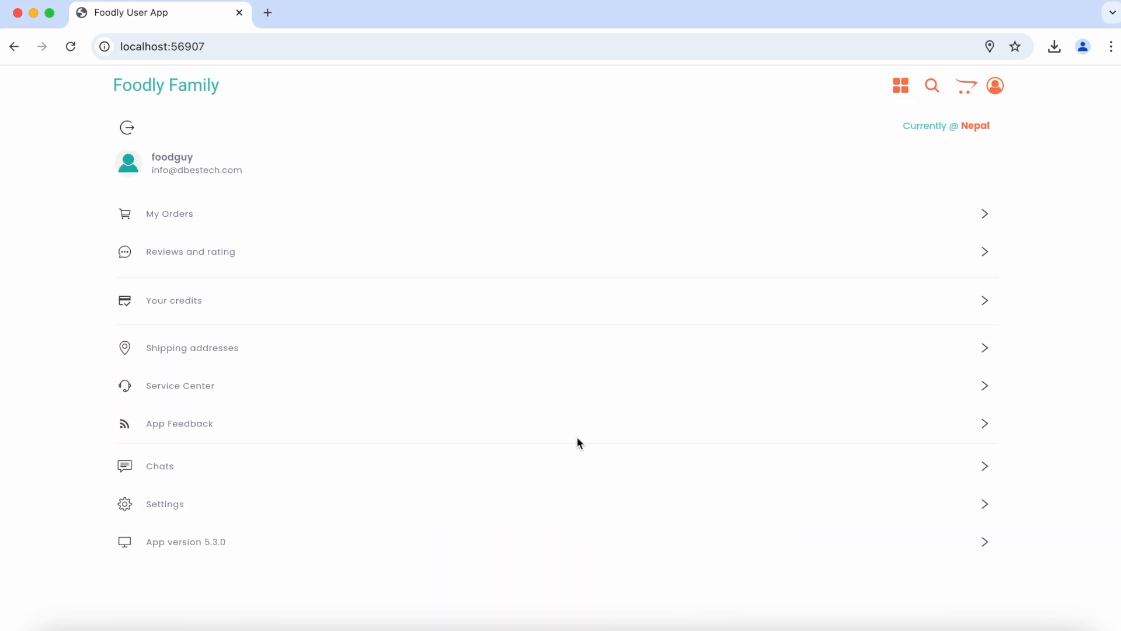
click(164, 503)
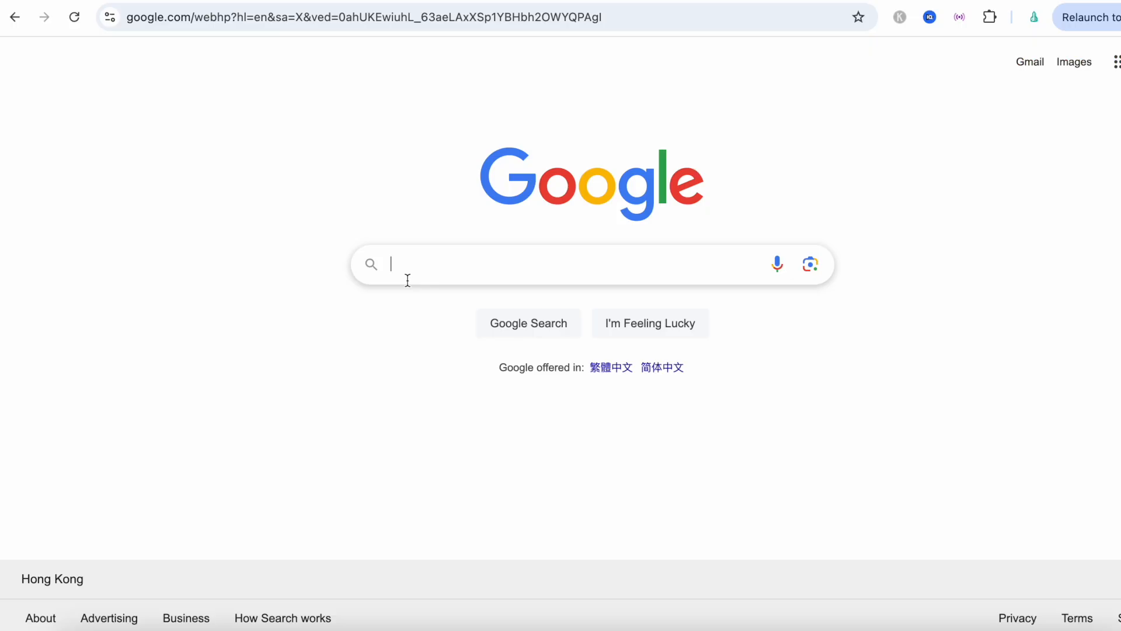
Search Google for 'flutter better feedback' and open the pub.dev feedback package result.
text(flutter better)
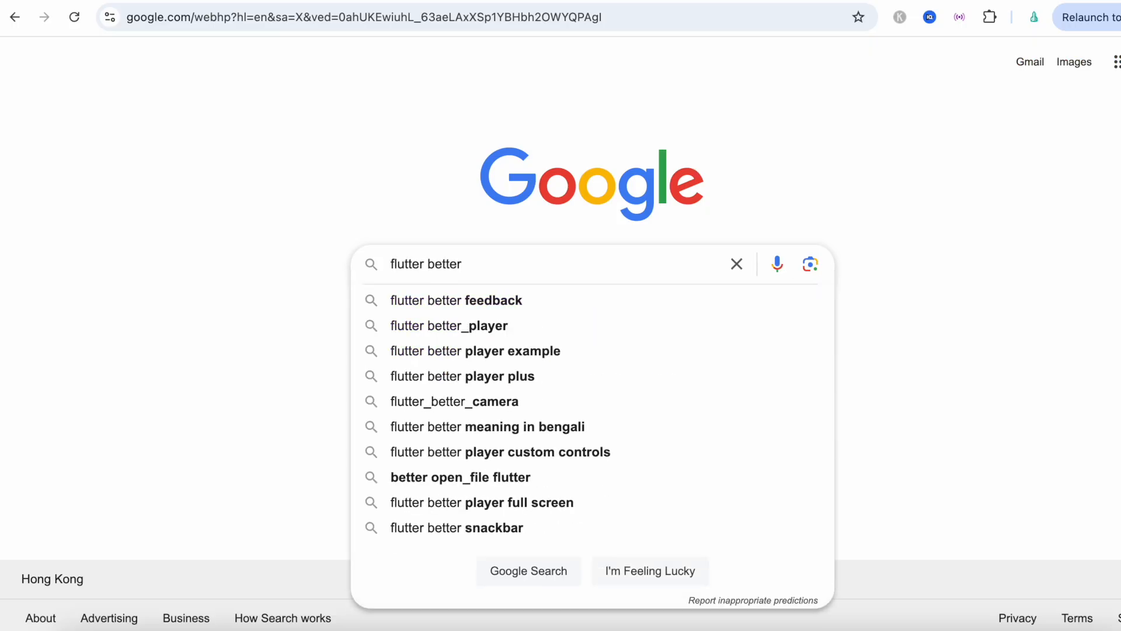
click(455, 300)
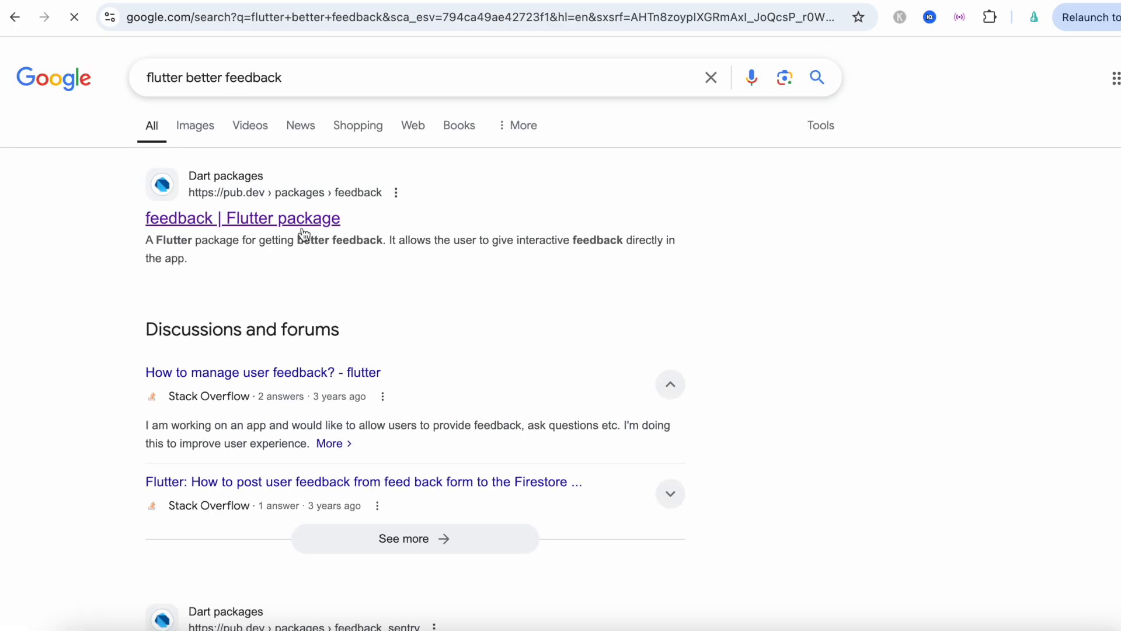
click(242, 217)
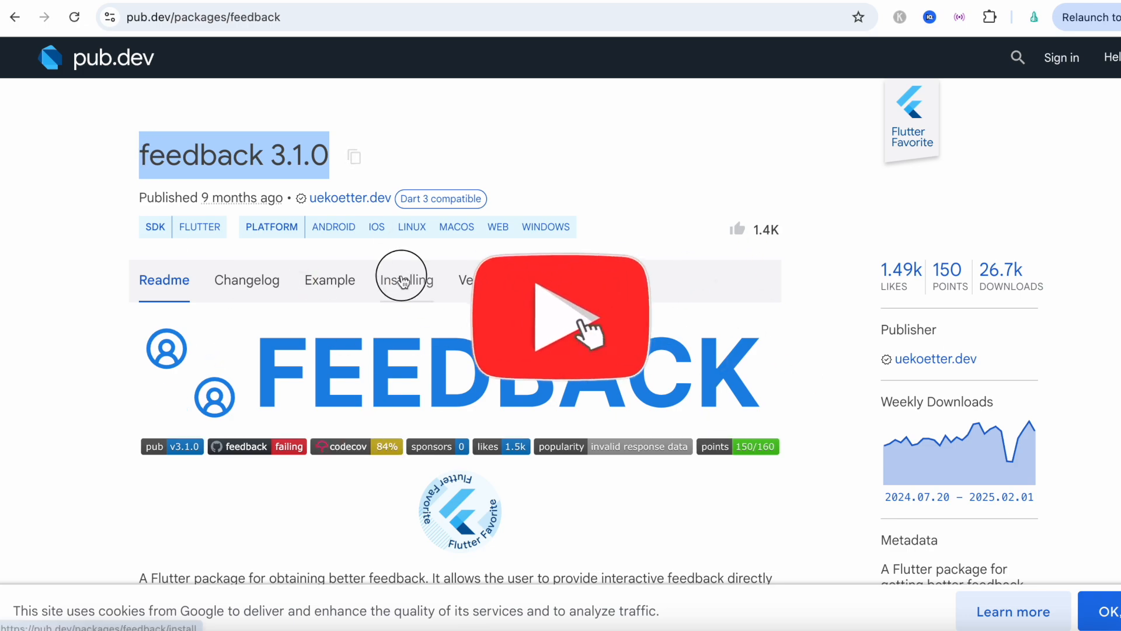
View the Installing instructions for the feedback 3.1.0 package on pub.dev.
click(405, 280)
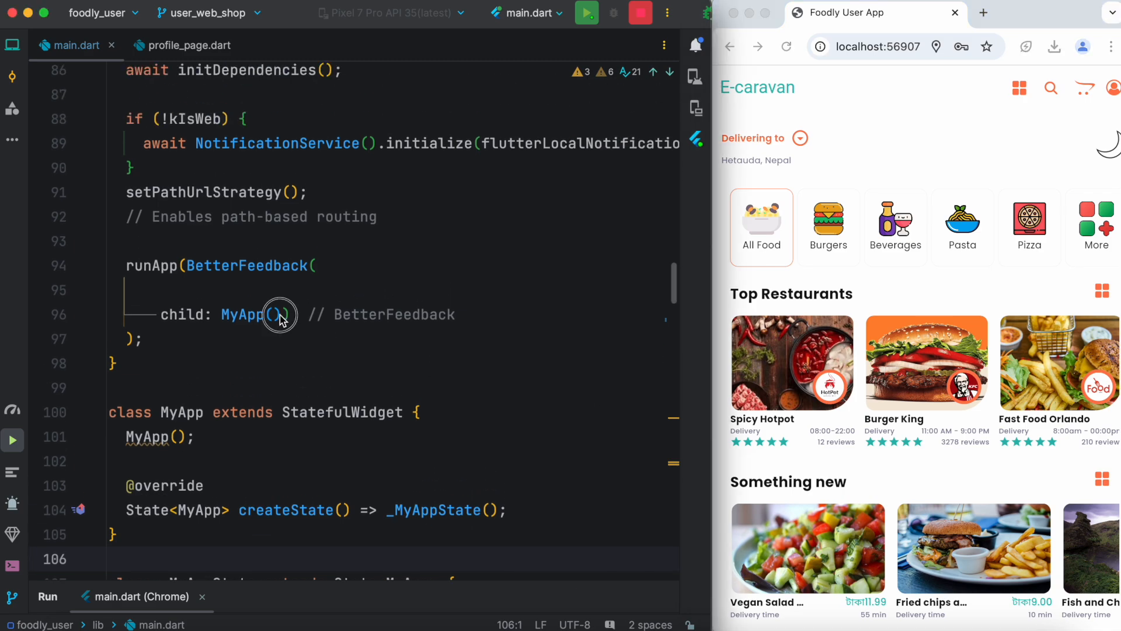
double_click(243, 315)
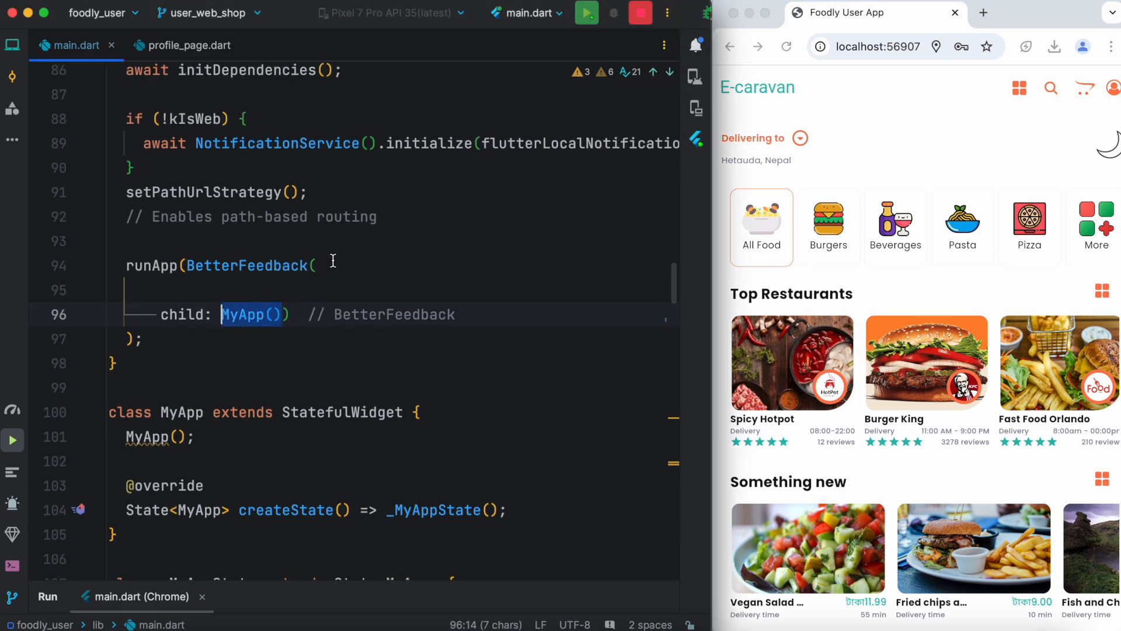
click(317, 265)
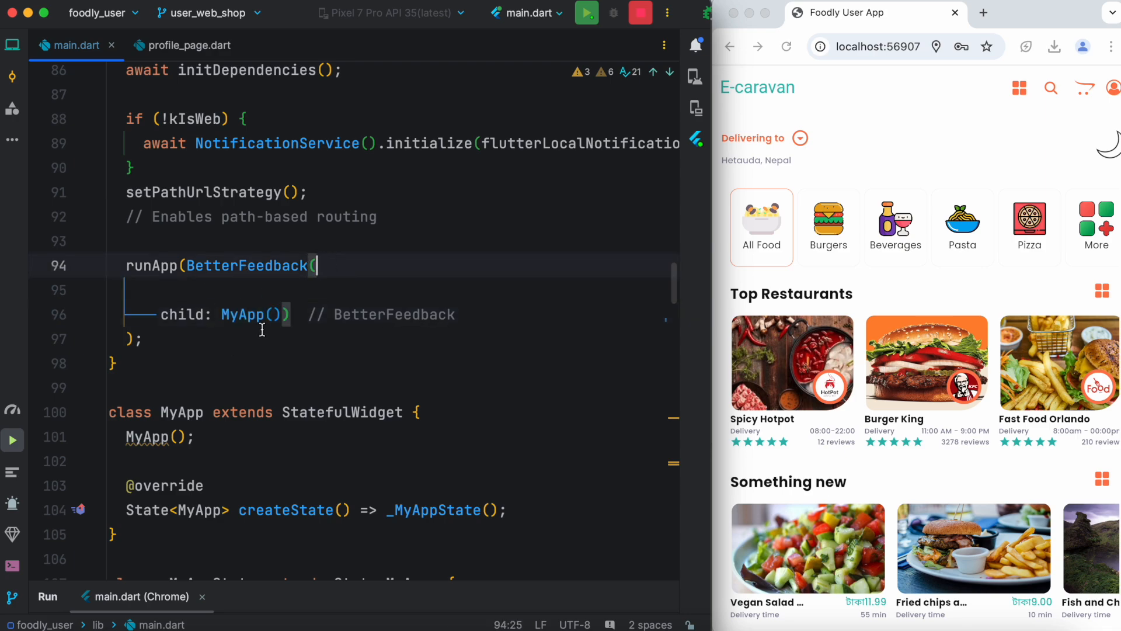
double_click(243, 315)
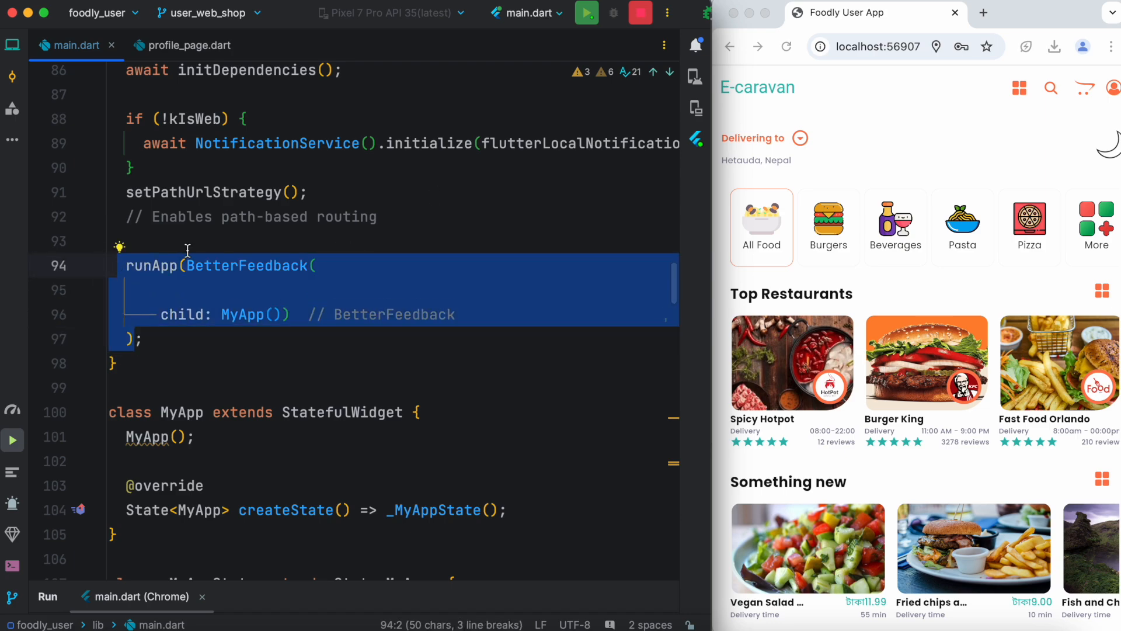
click(1112, 87)
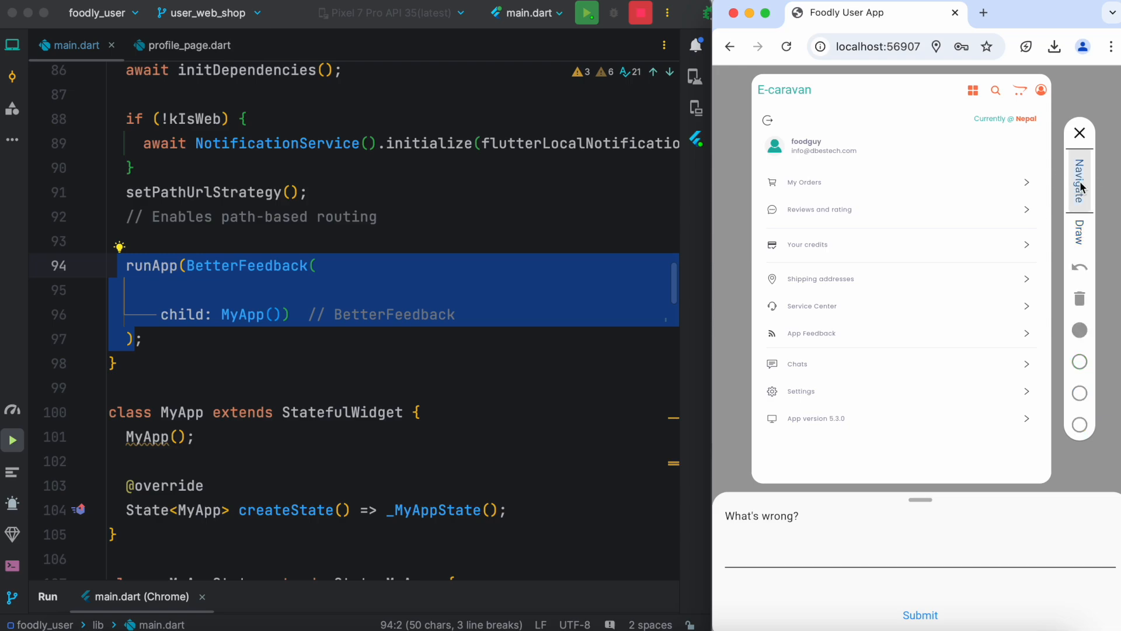
Circle Burgers in red with the note 'I want bigger burgers' and open feedback (2).png.
click(804, 181)
text(I want bigger)
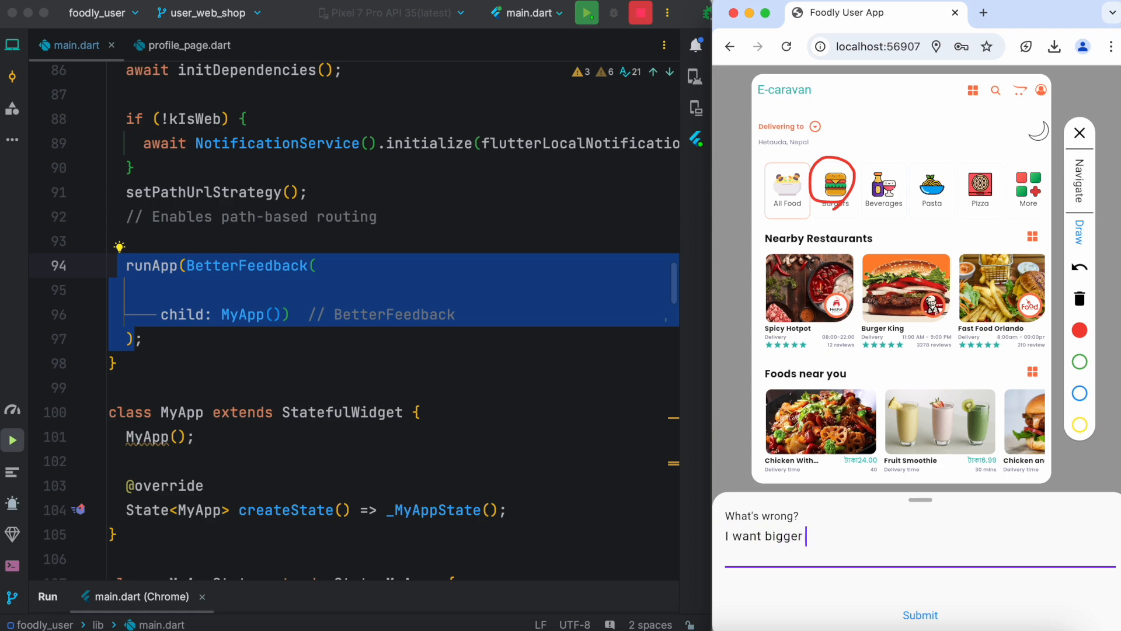
text(burgers)
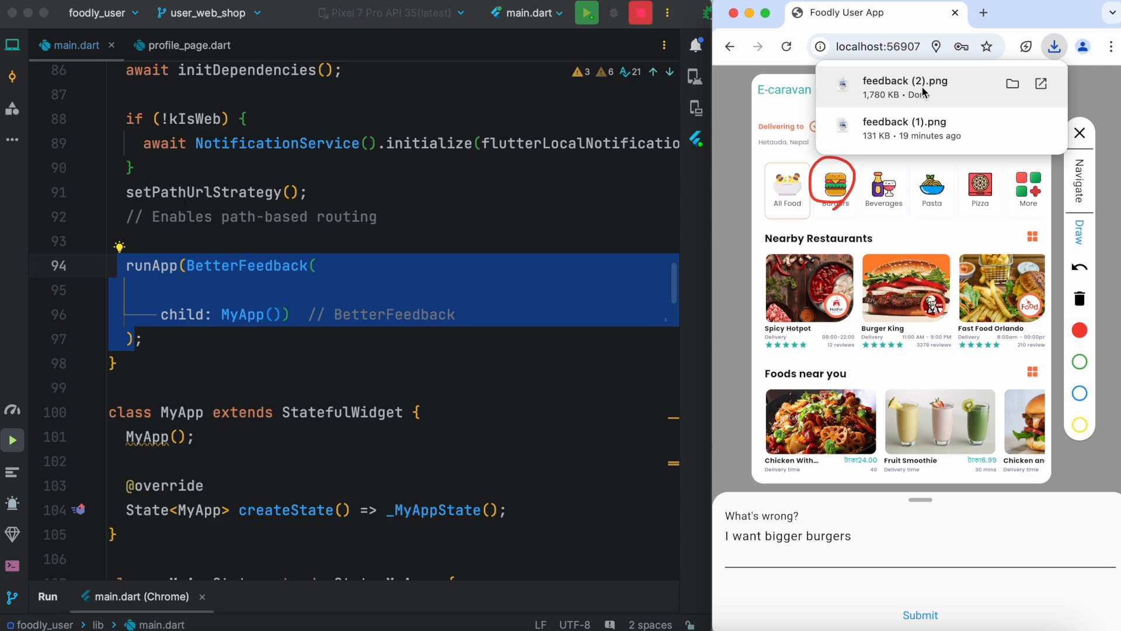
click(906, 85)
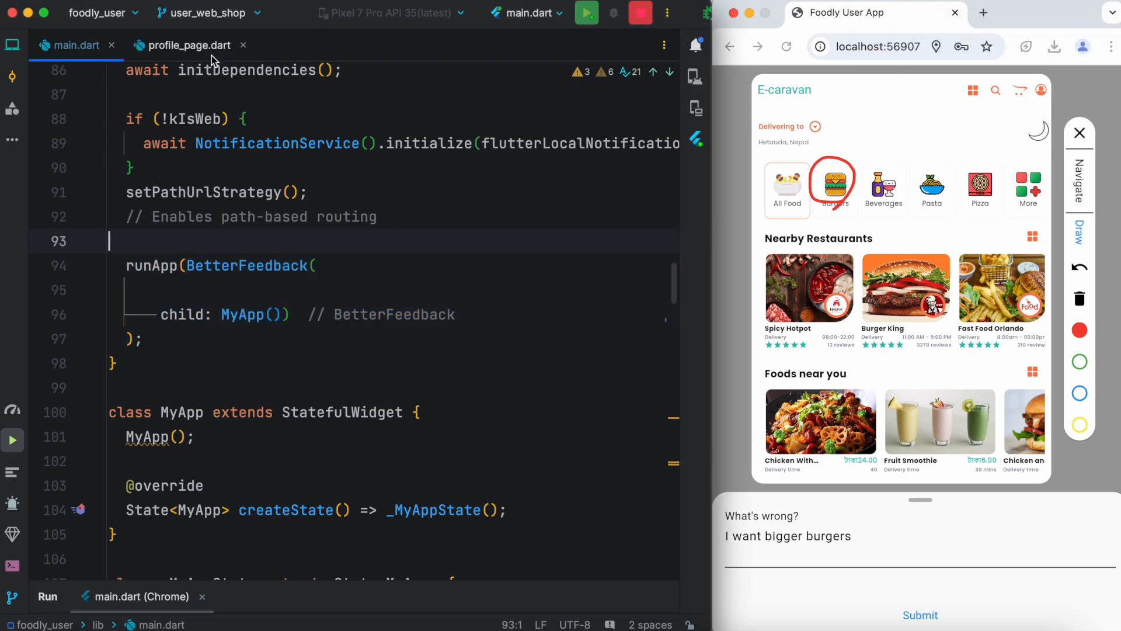
Switch to profile_page.dart to show the BetterFeedback.of(context).show upload handler.
click(189, 45)
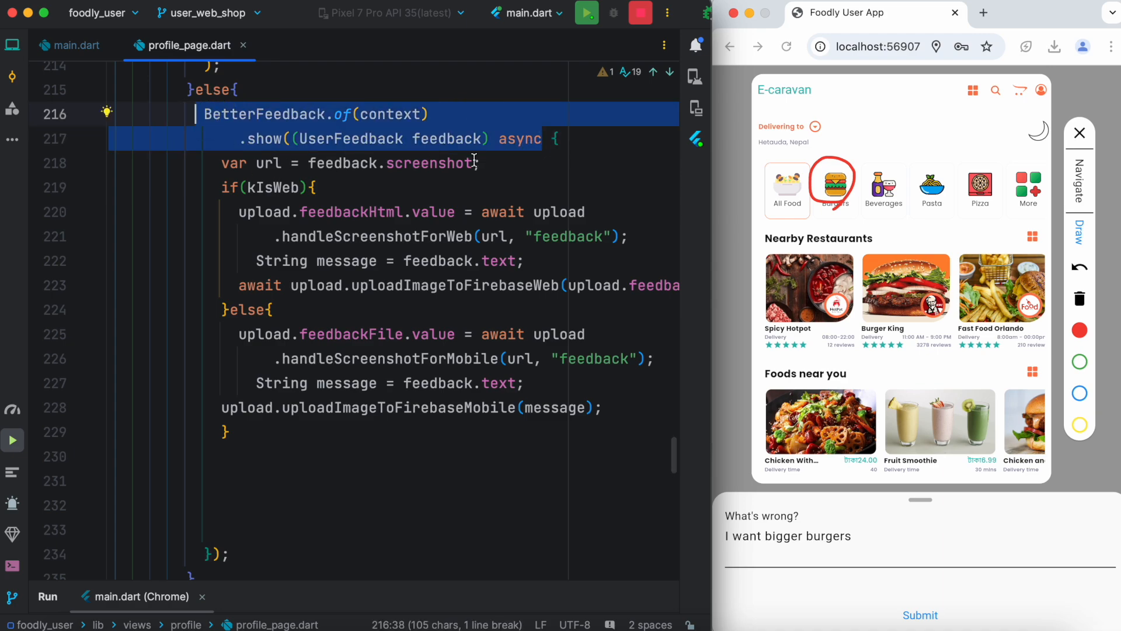
click(560, 138)
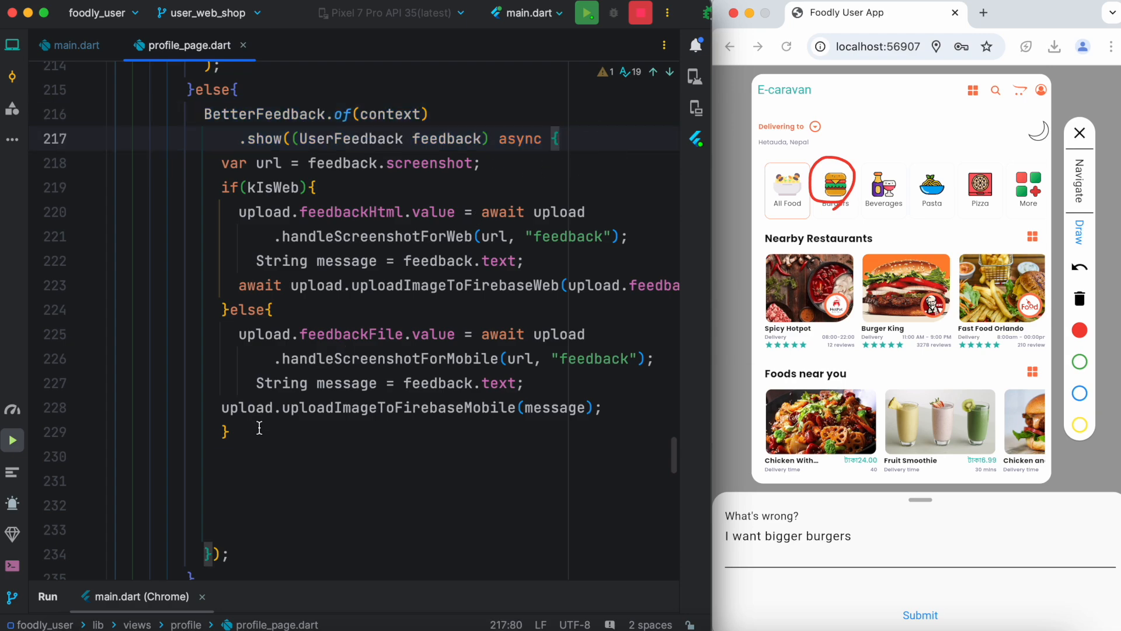
drag(223, 187, 229, 431)
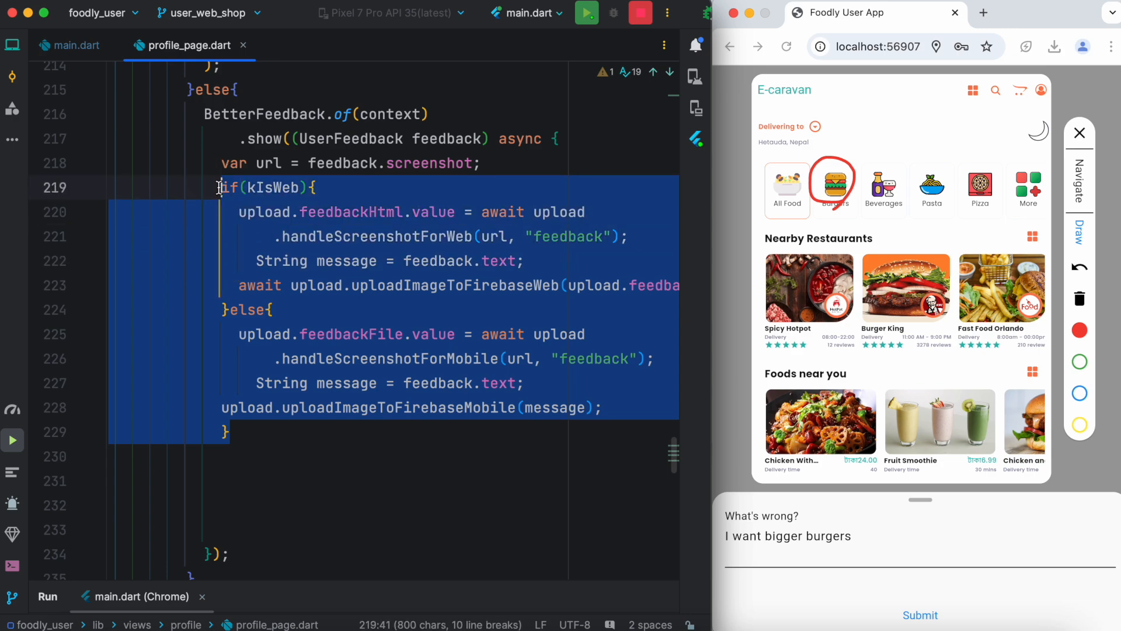
click(483, 163)
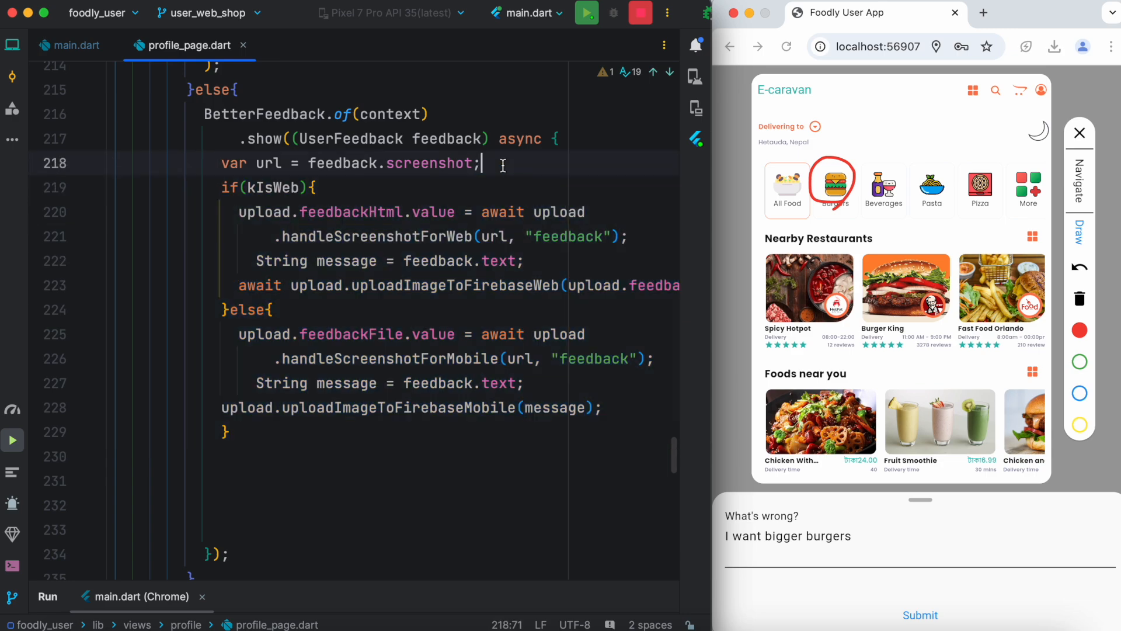
double_click(447, 139)
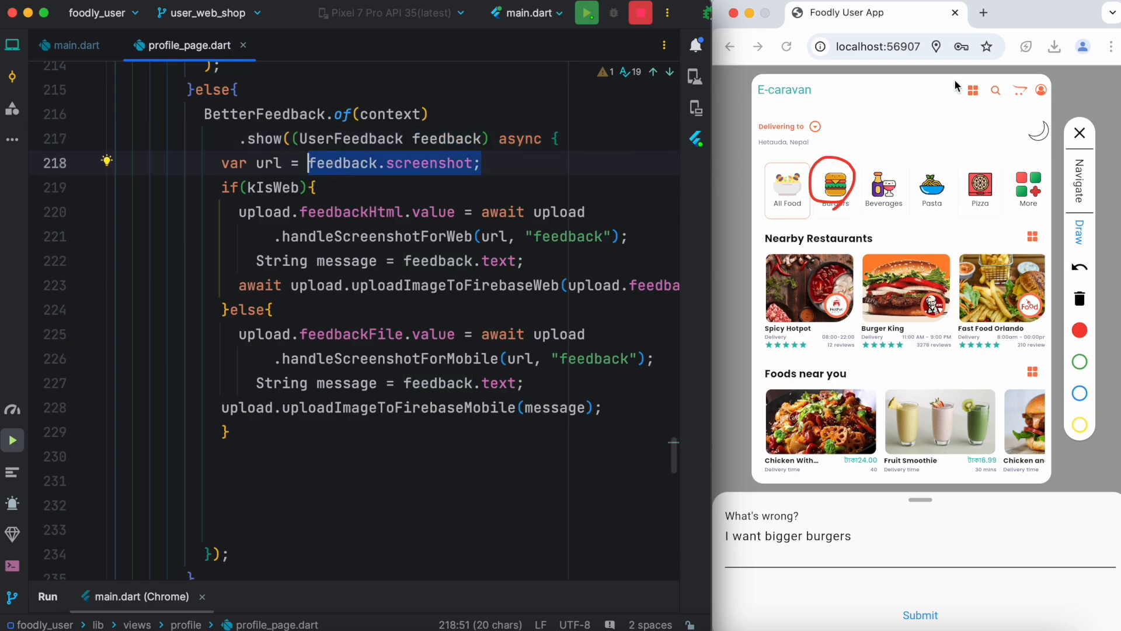
mouse_move(378, 236)
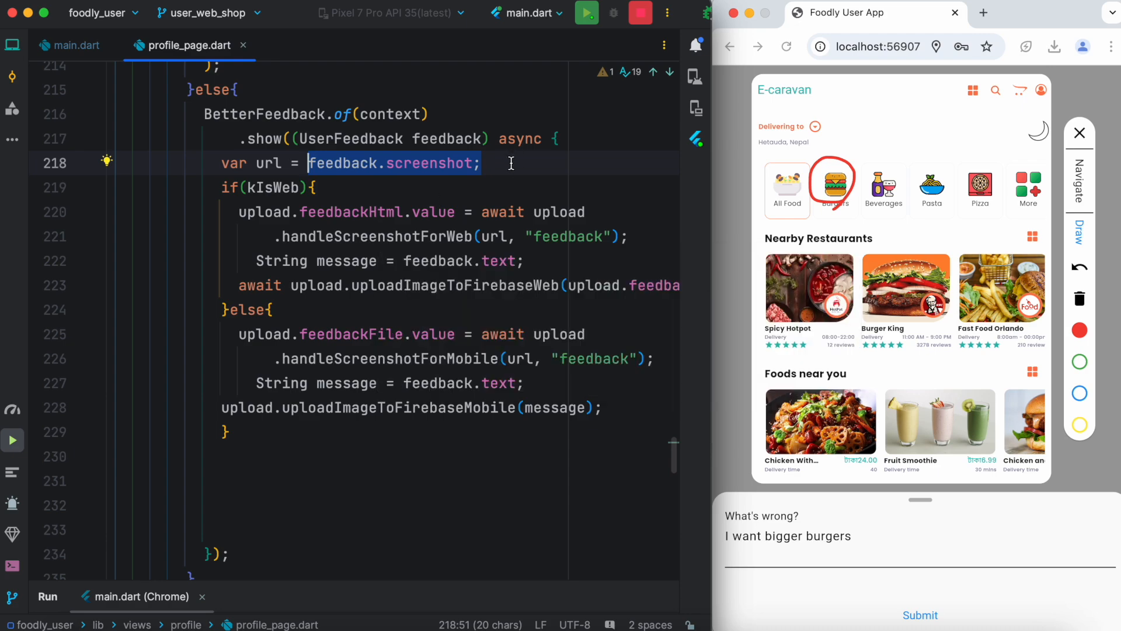
mouse_move(561, 325)
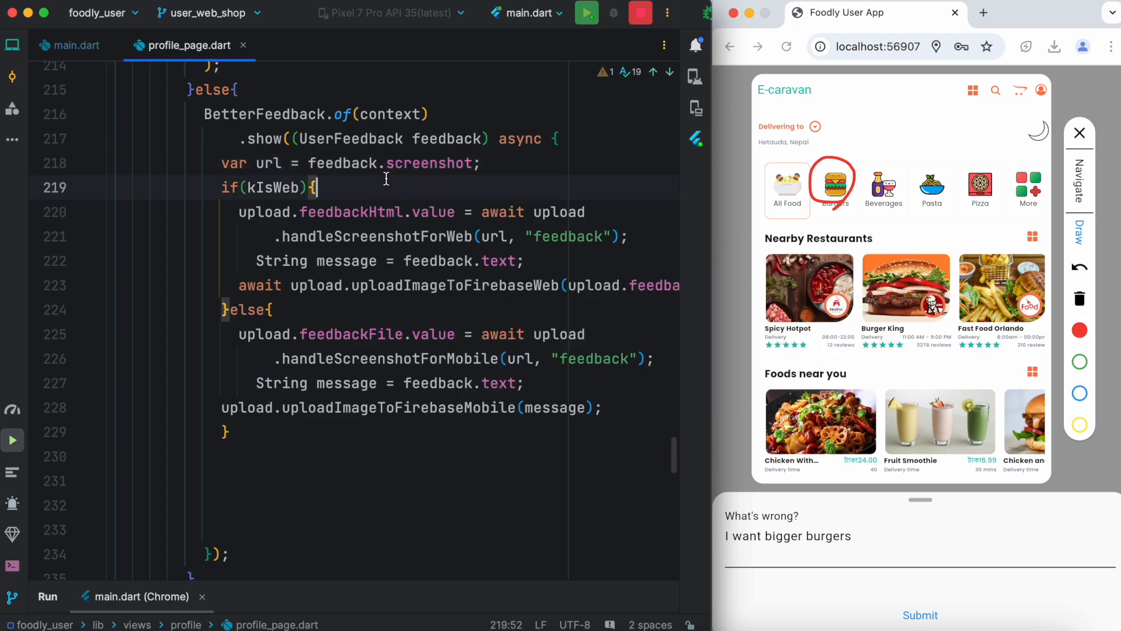
double_click(351, 163)
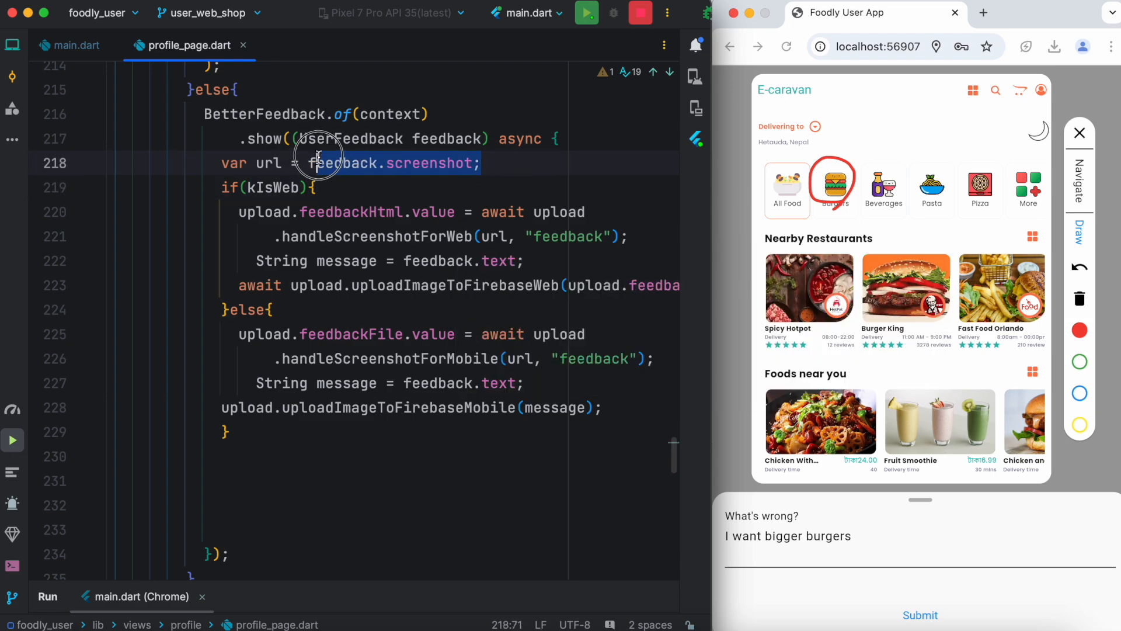